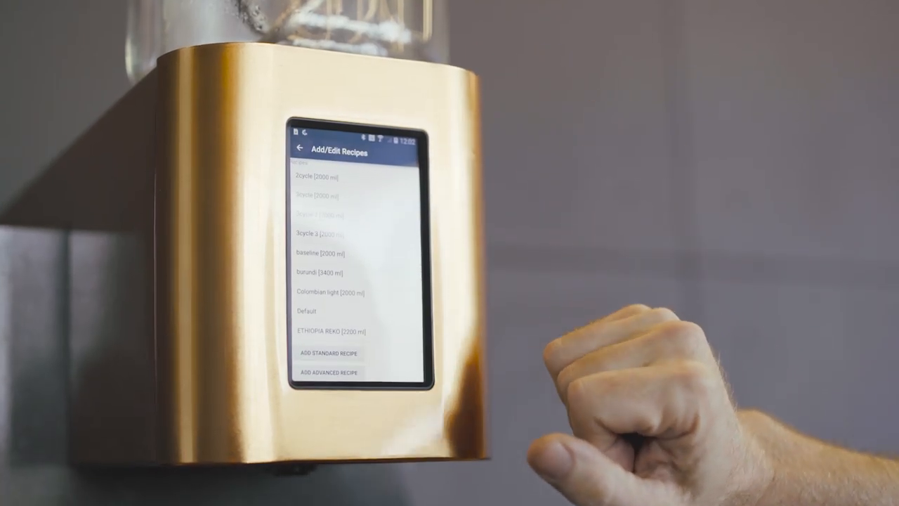
{"action": "scroll", "scroll_direction": "down", "scroll_amount": 3}
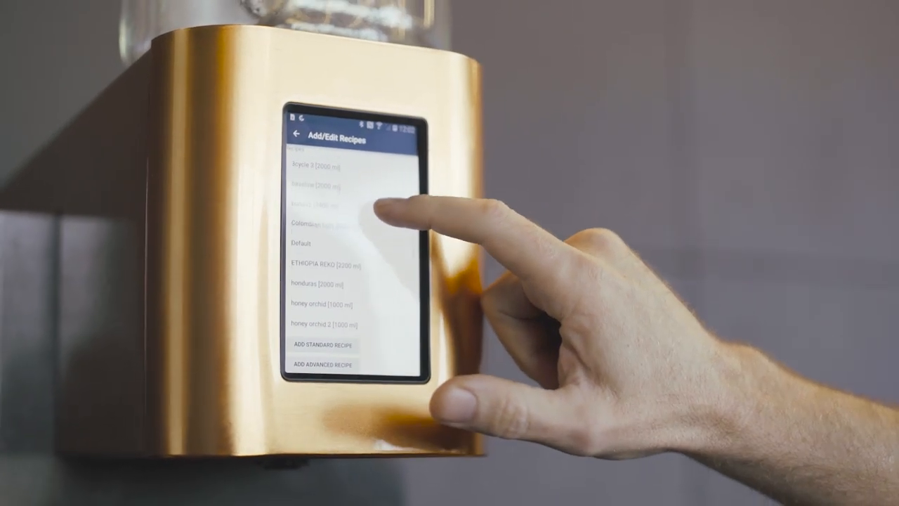